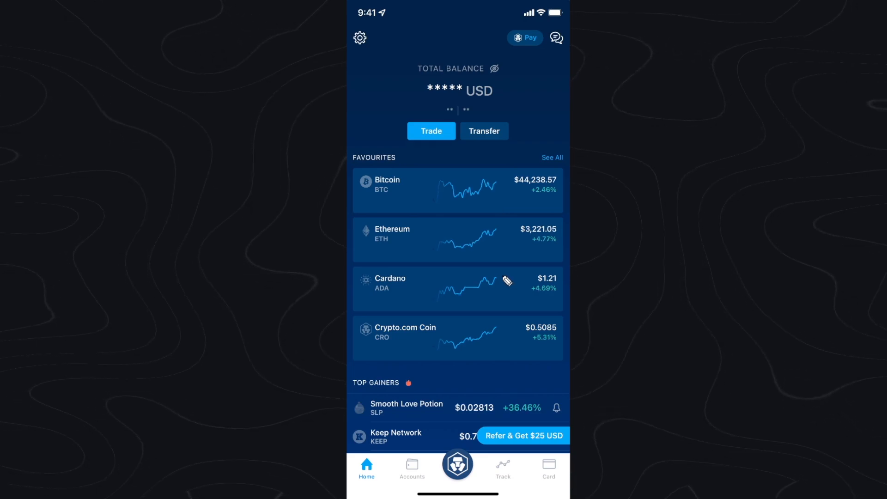
pyautogui.moveTo(429, 301)
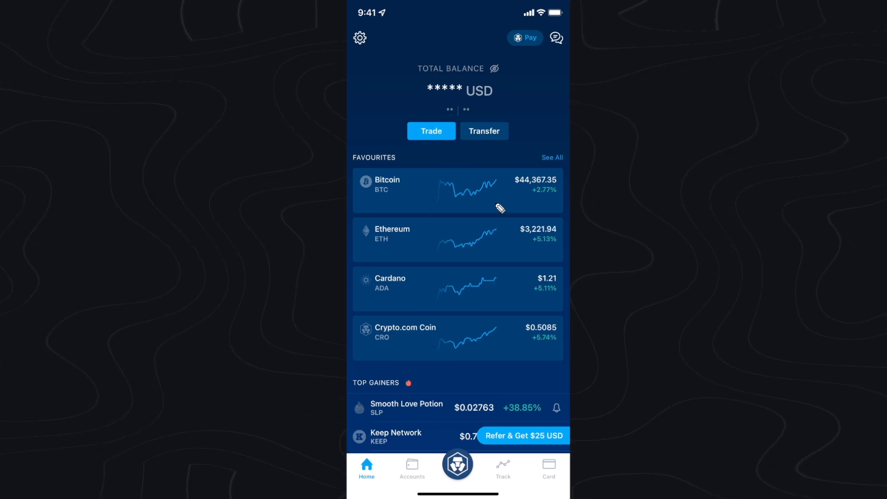
pyautogui.moveTo(498, 134)
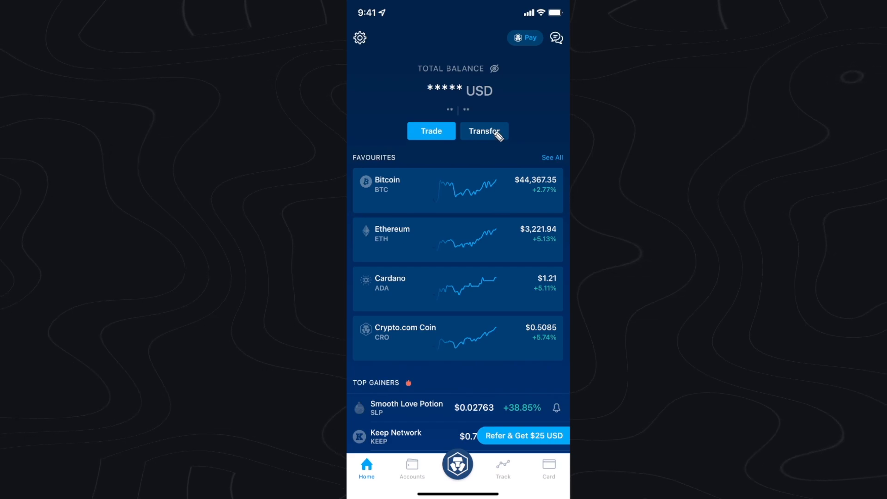
# Reach the Withdrawal Whitelist via Transfer, Withdraw, External Wallet
pyautogui.click(483, 130)
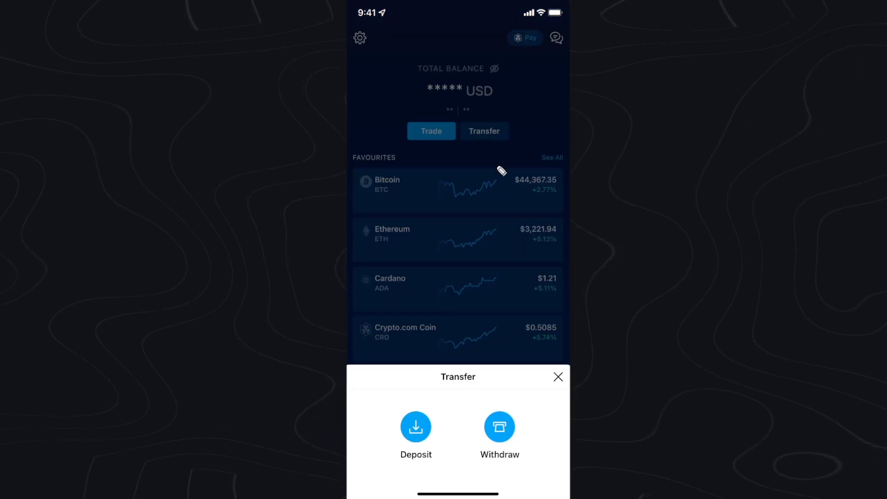
pyautogui.click(499, 427)
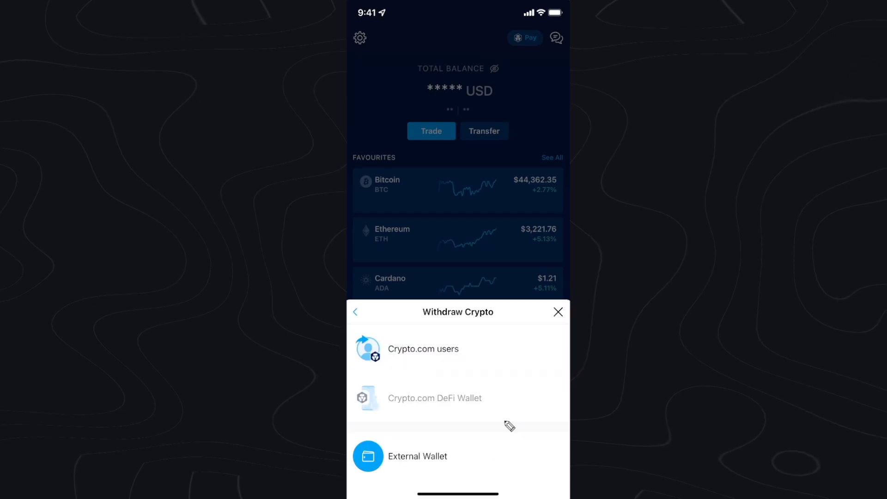
pyautogui.moveTo(470, 449)
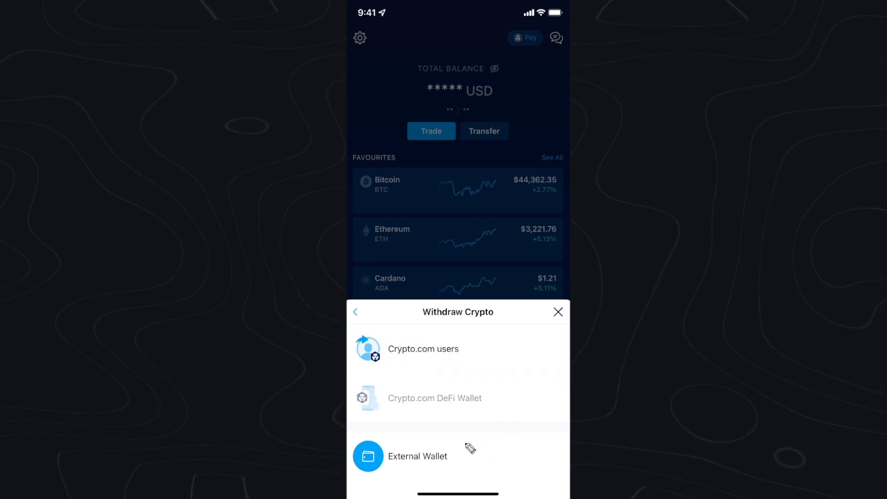
pyautogui.click(418, 456)
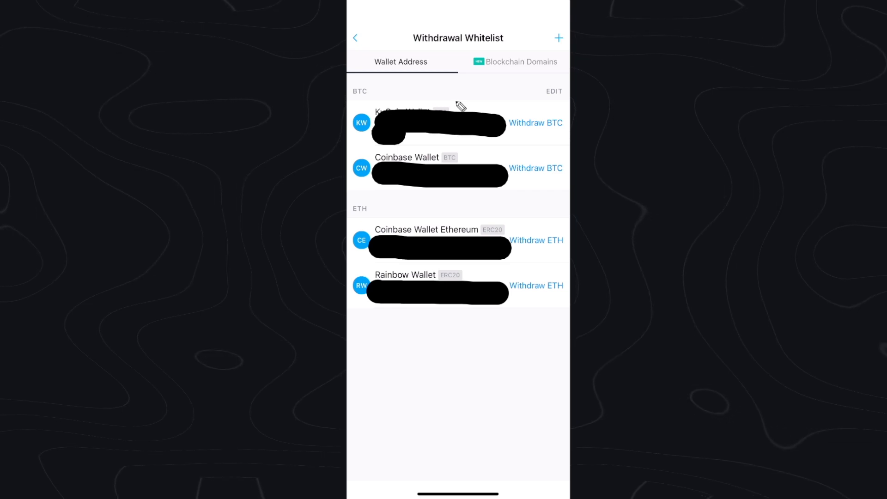
pyautogui.moveTo(559, 44)
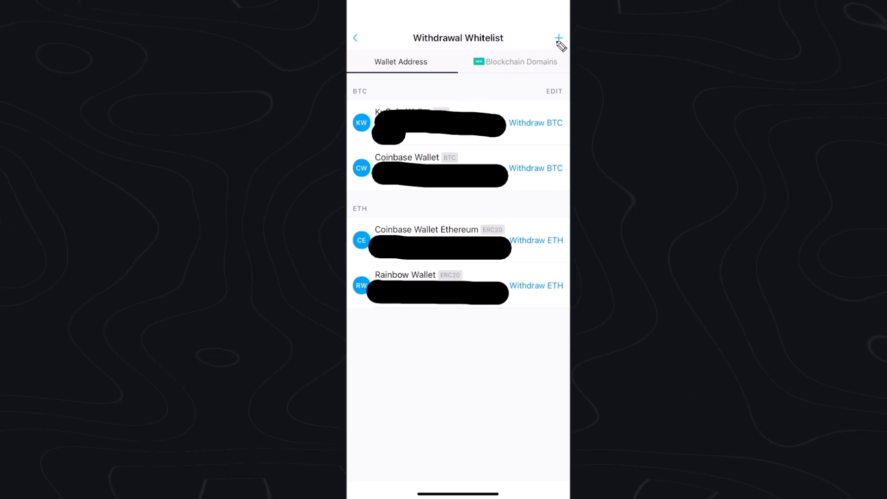
# Start a new whitelist entry with ERC20 kept as the network
pyautogui.click(559, 37)
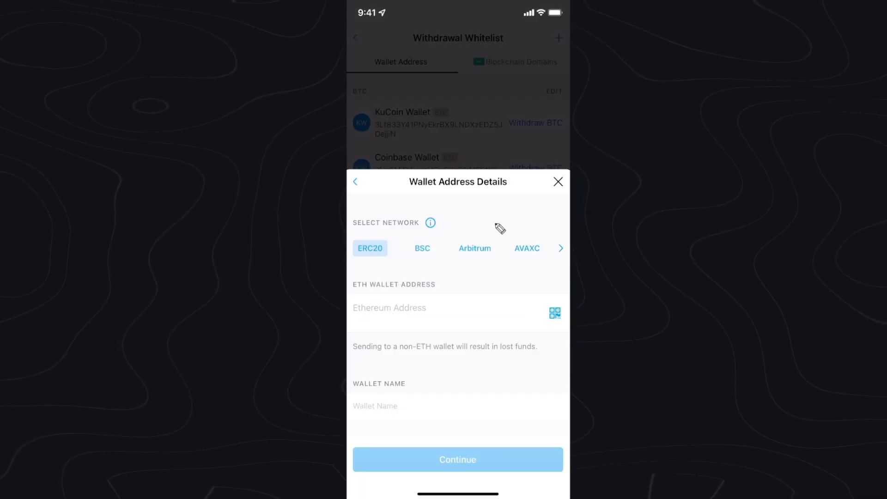
pyautogui.moveTo(450, 290)
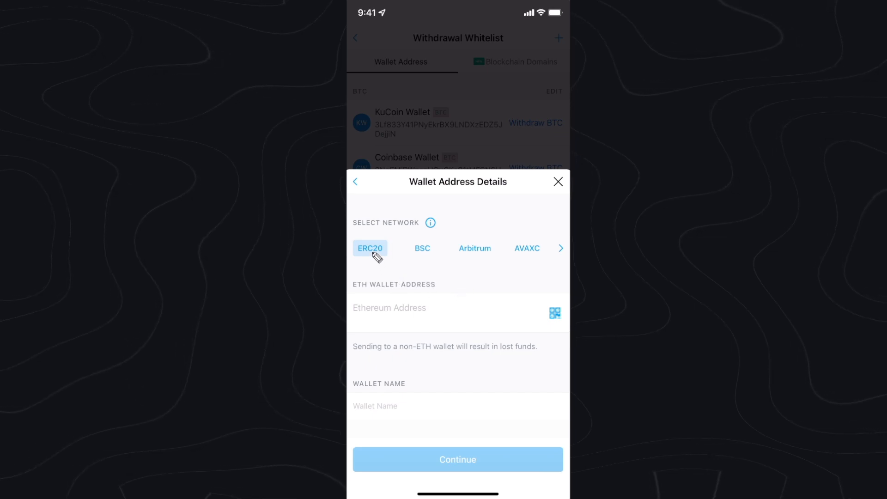
pyautogui.moveTo(398, 310)
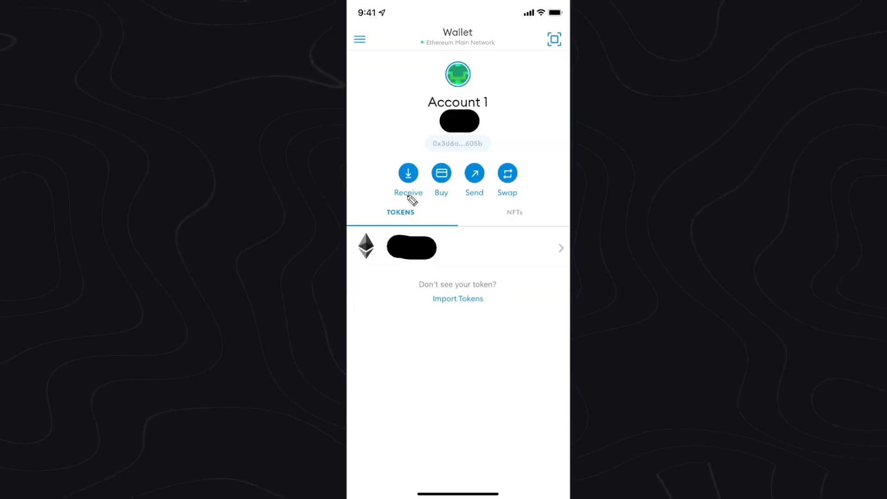
# Copy Account 1's Ethereum receiving address via Receive in MetaMask
pyautogui.click(408, 175)
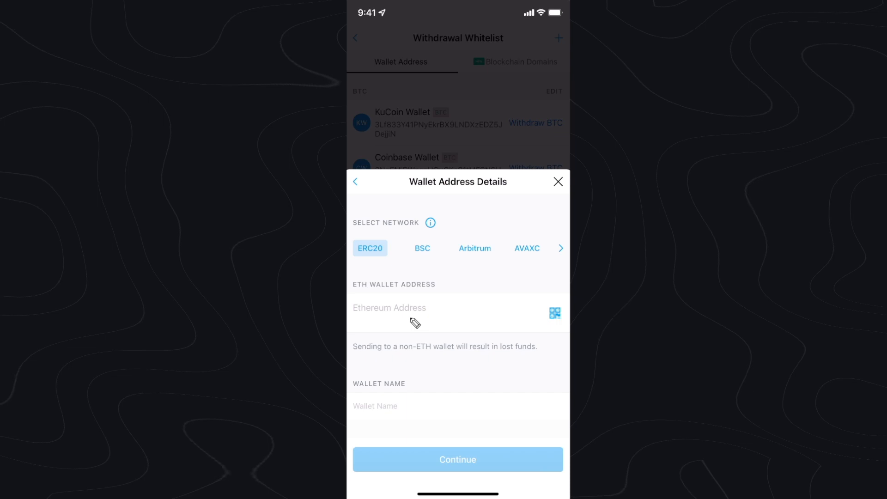
# Save the pasted address as ERC20 whitelist entry 'Metamask Wallet Ethereum'
pyautogui.click(415, 308)
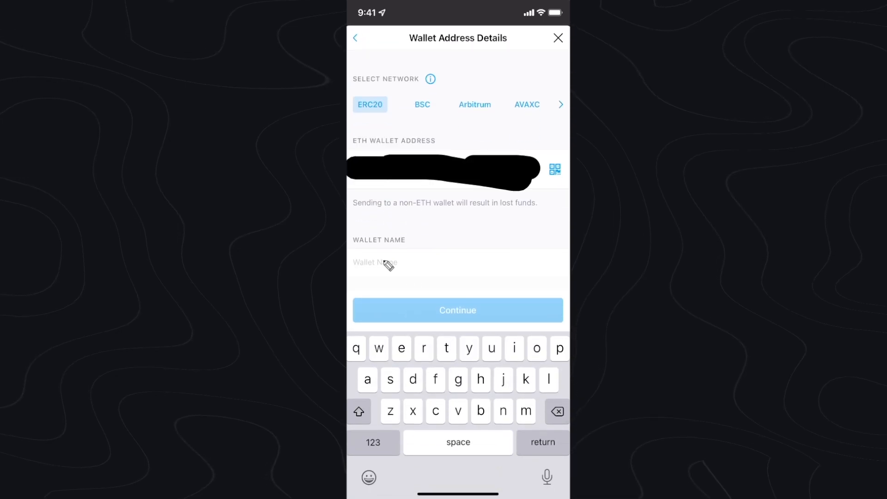
pyautogui.write('Metamask Wallet Ethereum')
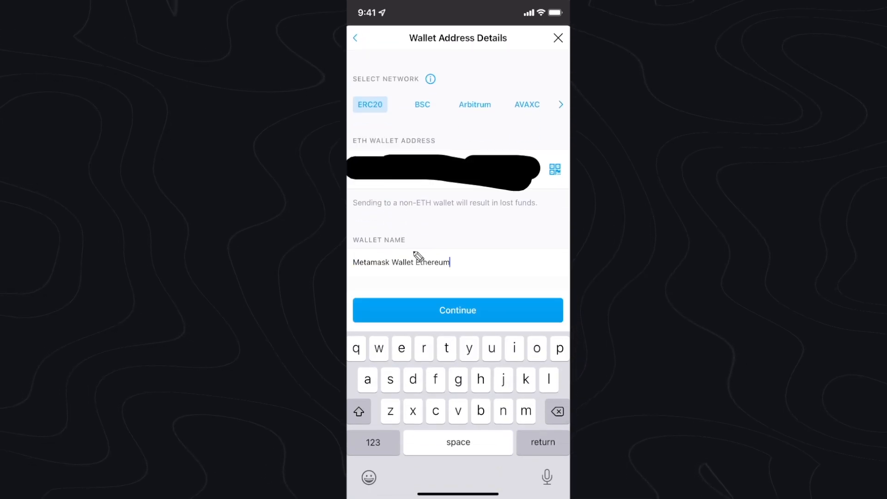
pyautogui.moveTo(465, 255)
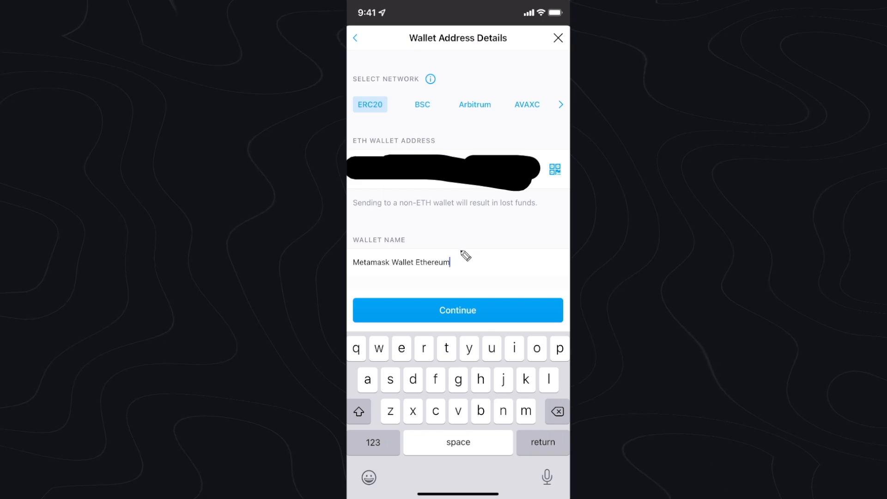
pyautogui.moveTo(473, 304)
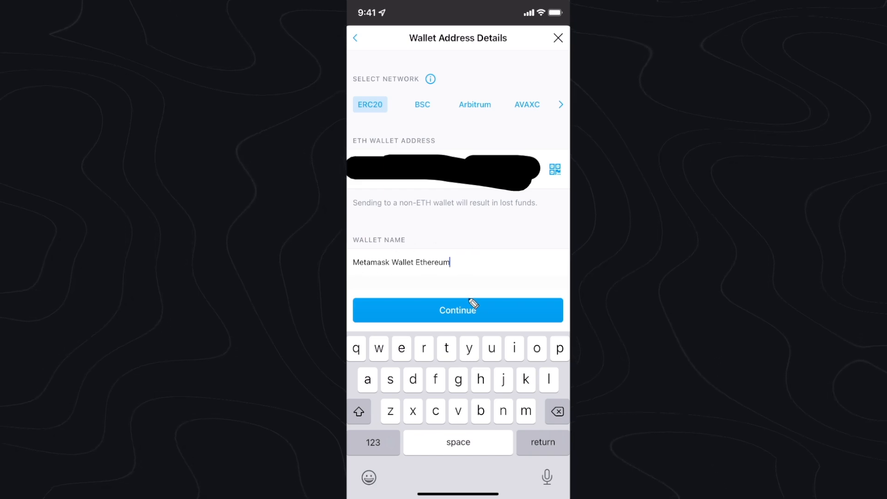
pyautogui.click(458, 311)
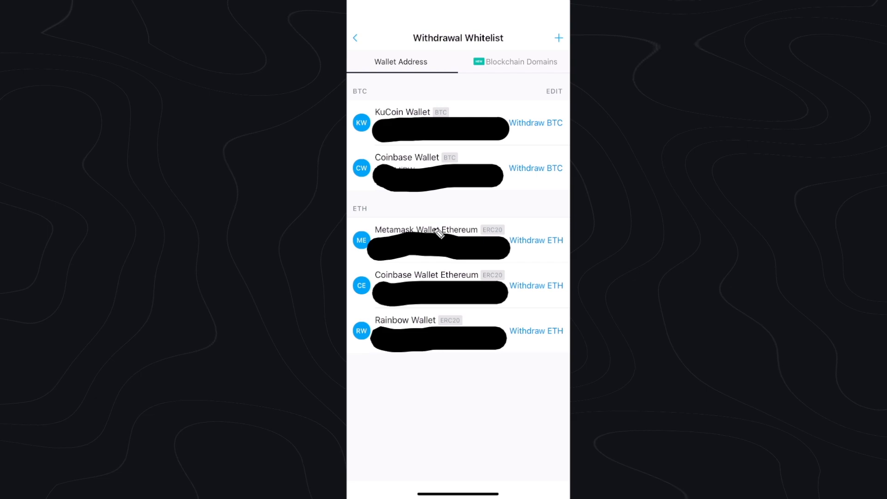
pyautogui.moveTo(491, 234)
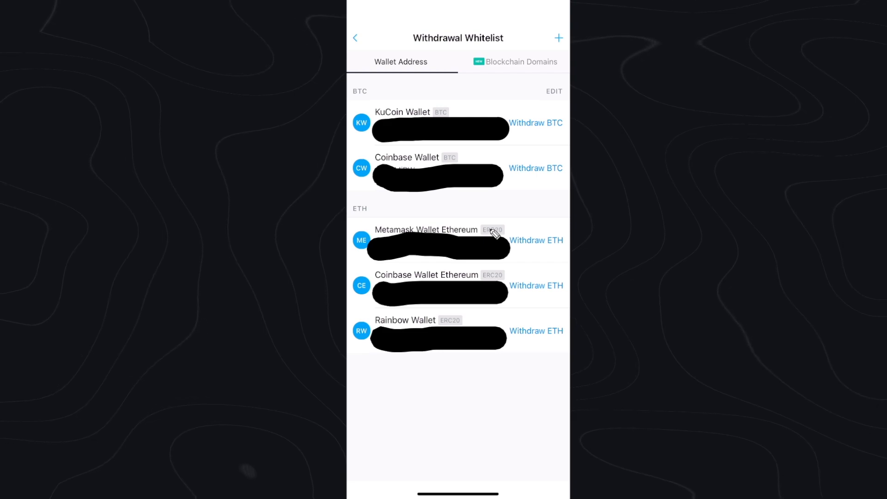
# Begin a Withdraw ETH to Metamask Wallet Ethereum for $100 USD
pyautogui.click(535, 241)
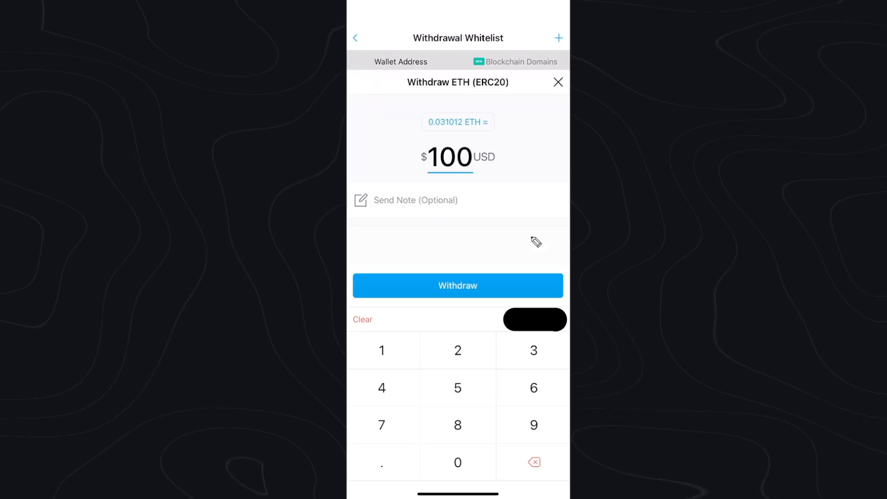
pyautogui.moveTo(481, 165)
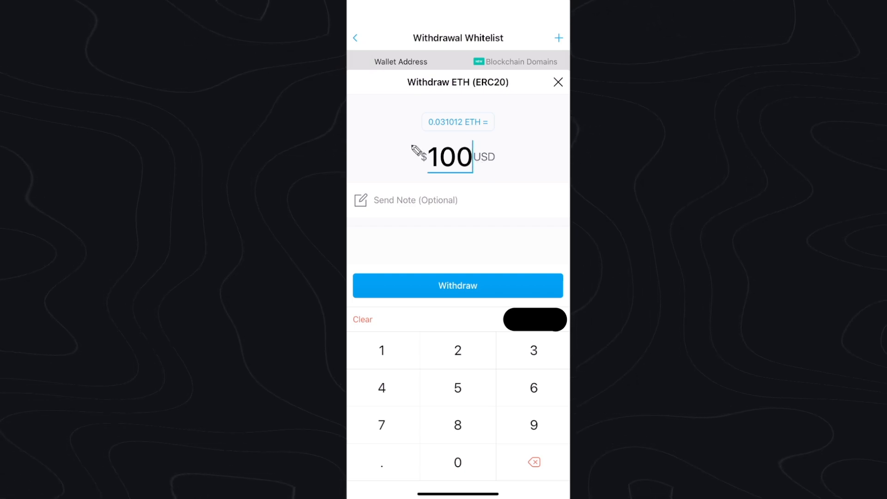
pyautogui.moveTo(453, 201)
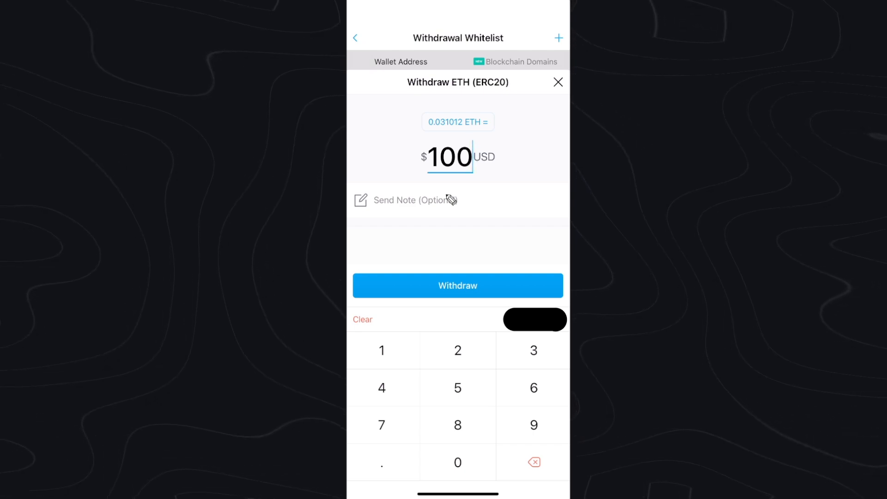
pyautogui.moveTo(448, 172)
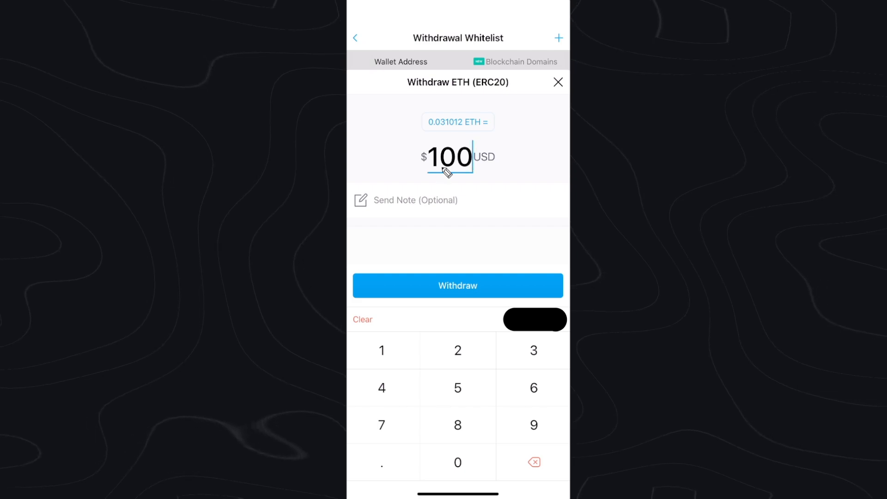
pyautogui.moveTo(489, 195)
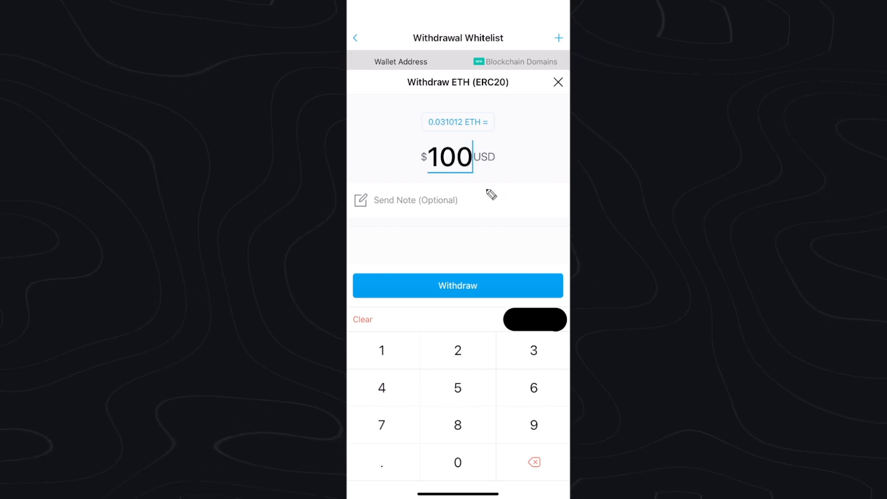